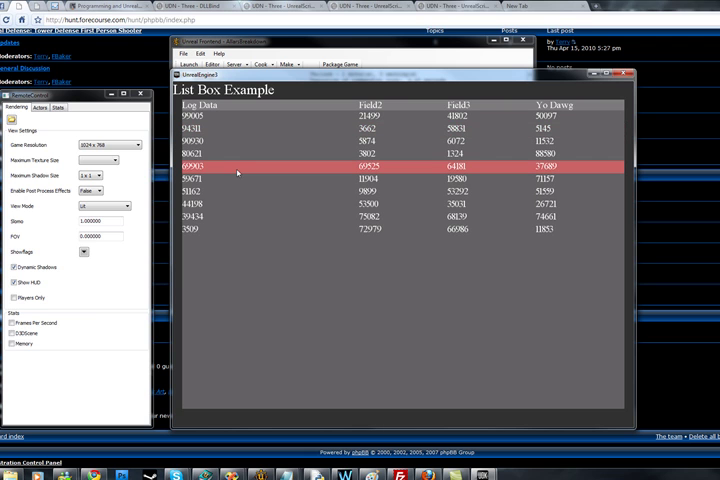
mouse_move(224, 167)
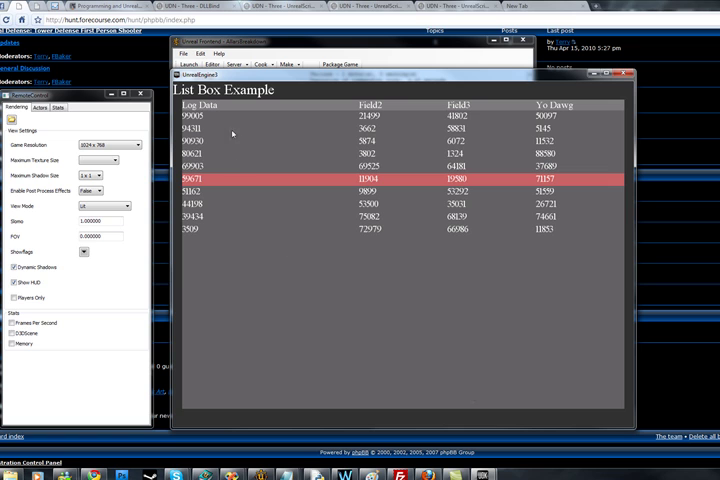
- Select a different row in the List Box Example table
left_click(300, 132)
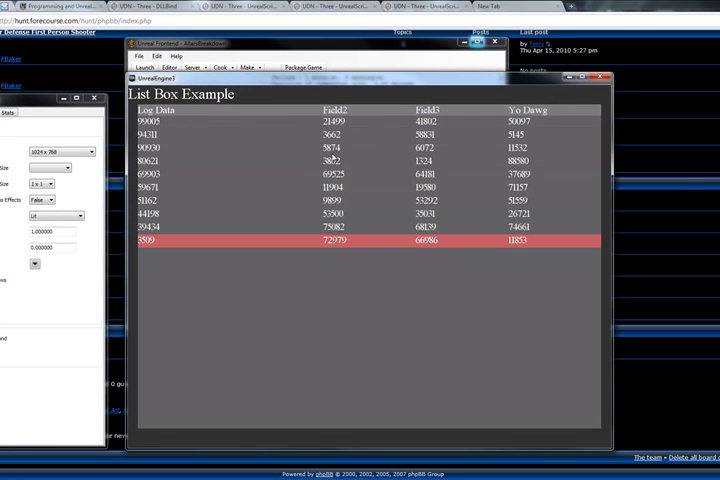
mouse_move(324, 343)
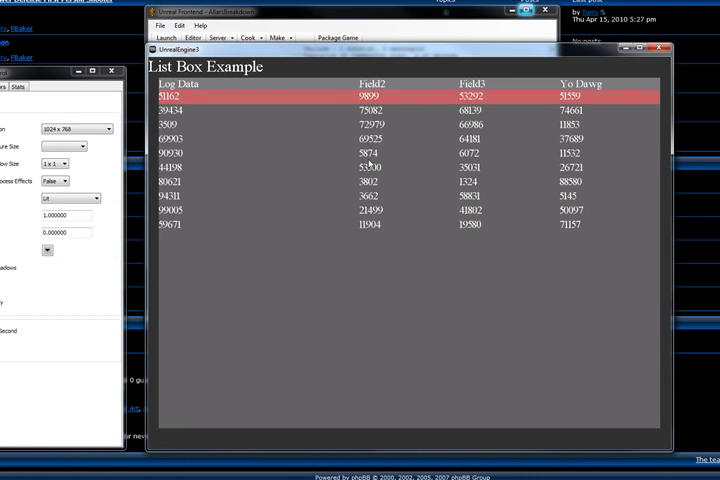
mouse_move(223, 129)
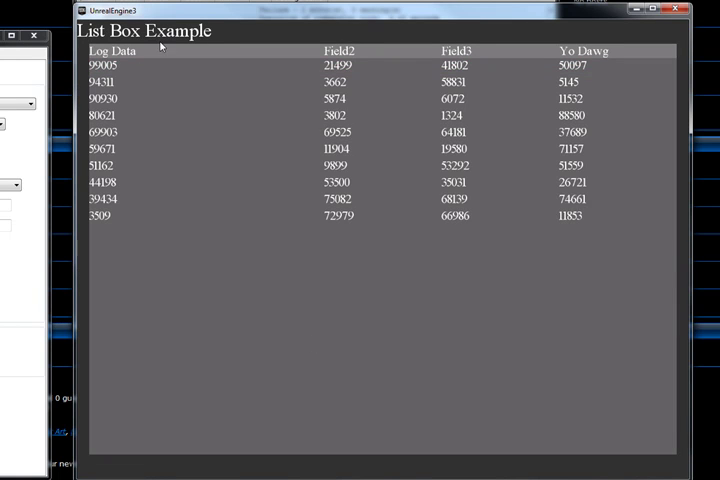
mouse_move(217, 146)
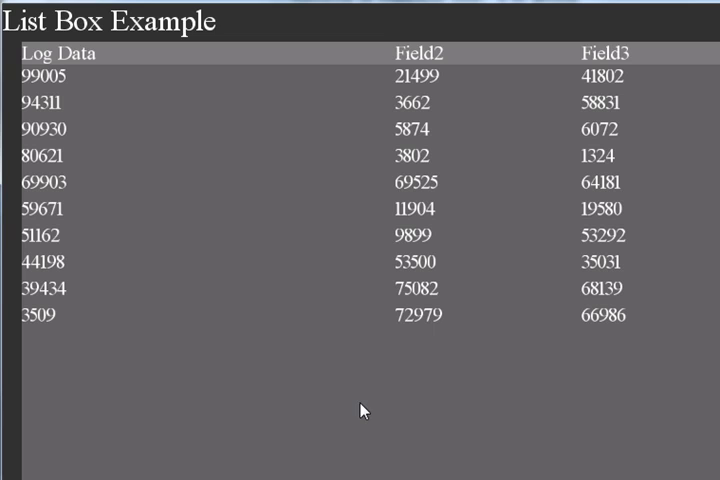
mouse_move(405, 430)
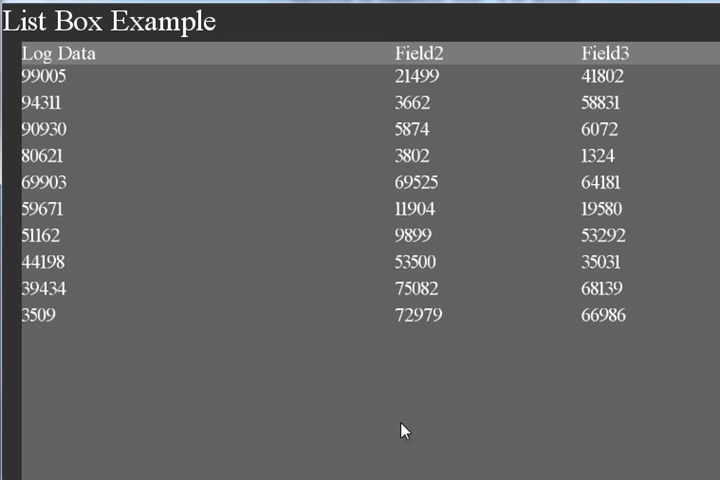
mouse_move(403, 413)
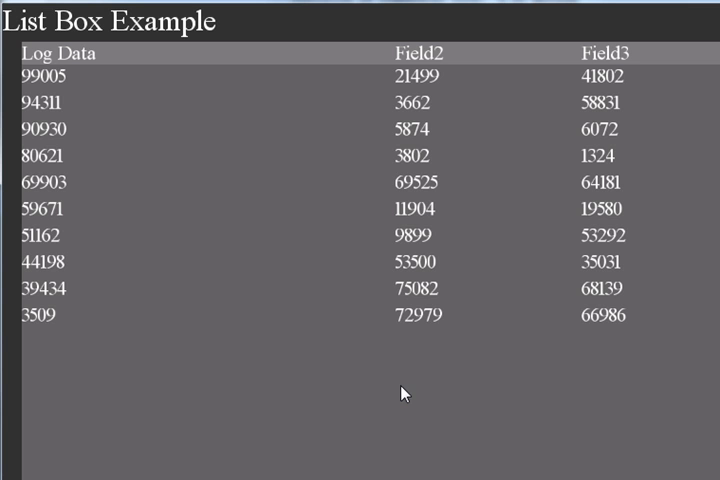
mouse_move(392, 348)
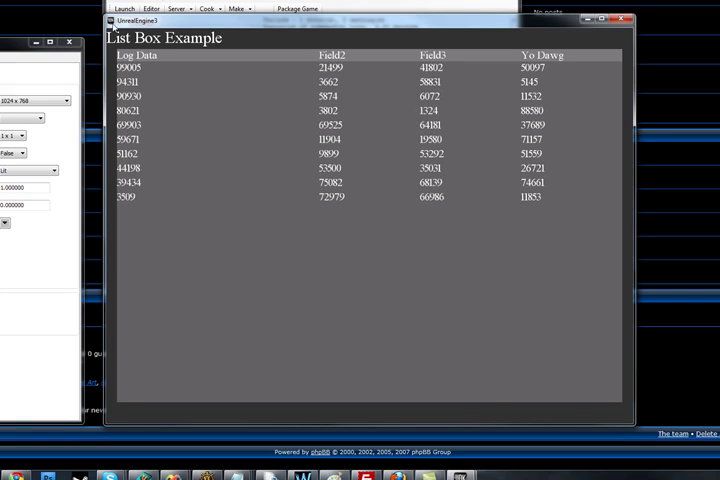
mouse_move(473, 283)
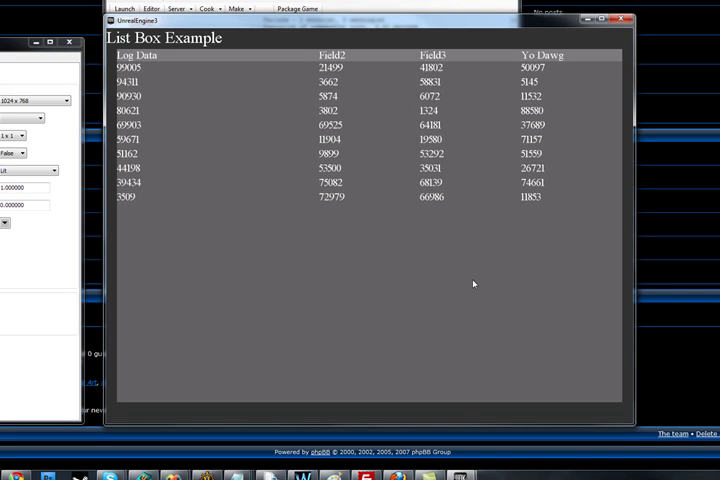
mouse_move(295, 197)
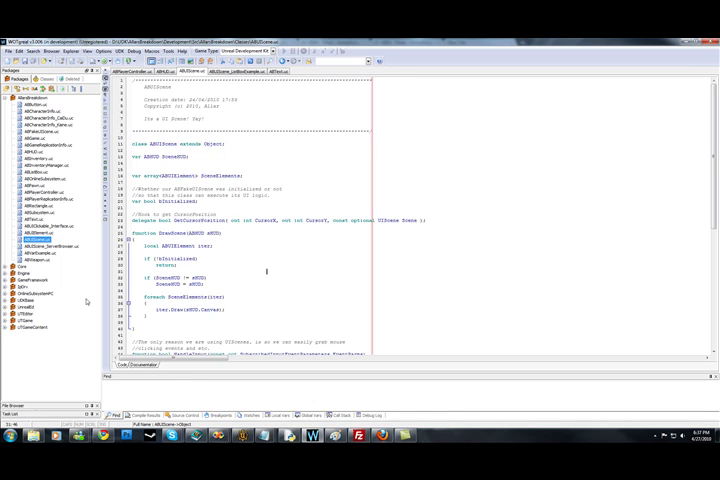
mouse_move(87, 301)
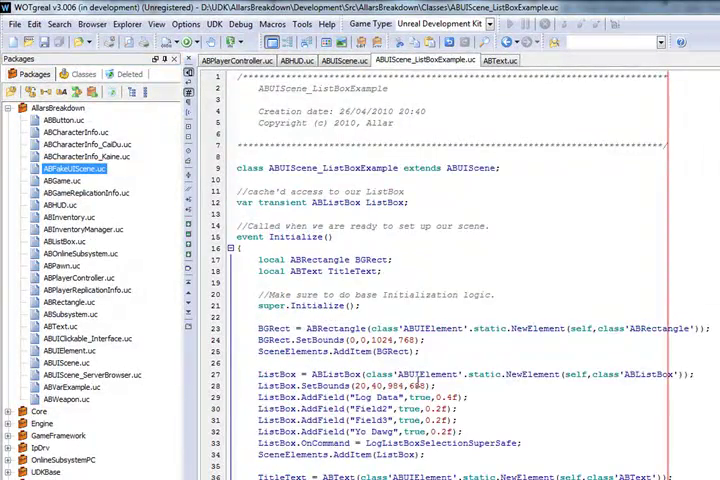
- Scroll through the ABUIScene_ListBoxExample Initialize event building background, fields and title
scroll("down", 3)
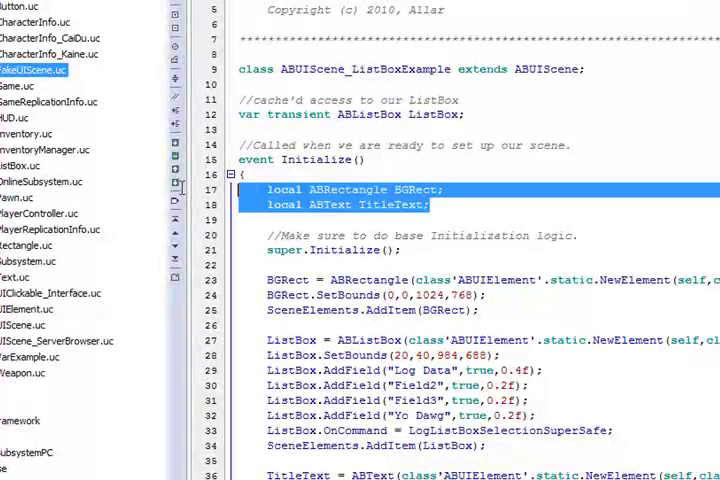
- Highlight a word in the local declarations of the list box example
double_click(435, 114)
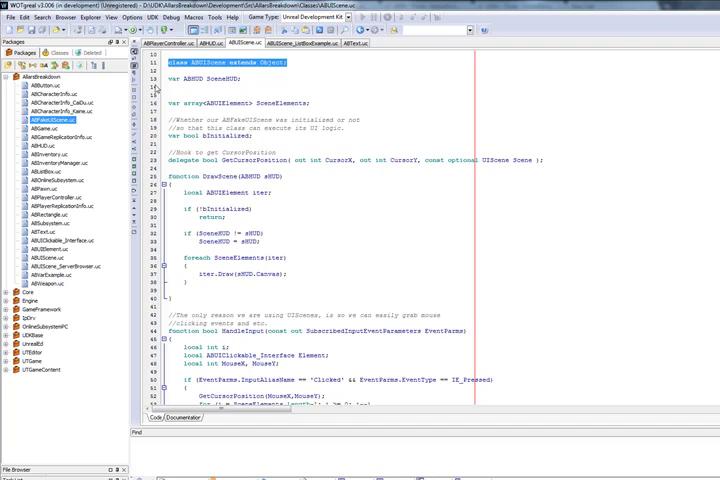
- Switch to the ABUIScene_ListBoxExample.uc tab showing Initialize and FillBoxWithData(10)
left_click(308, 51)
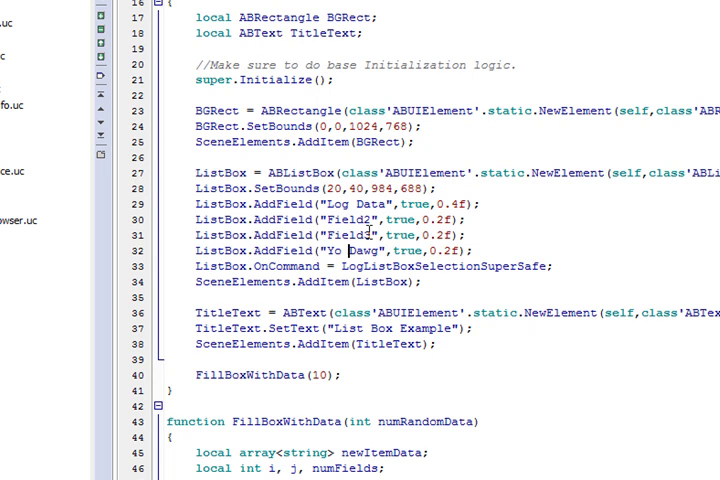
- Highlight words in the AddField lines, including the Log Data column width value
double_click(417, 204)
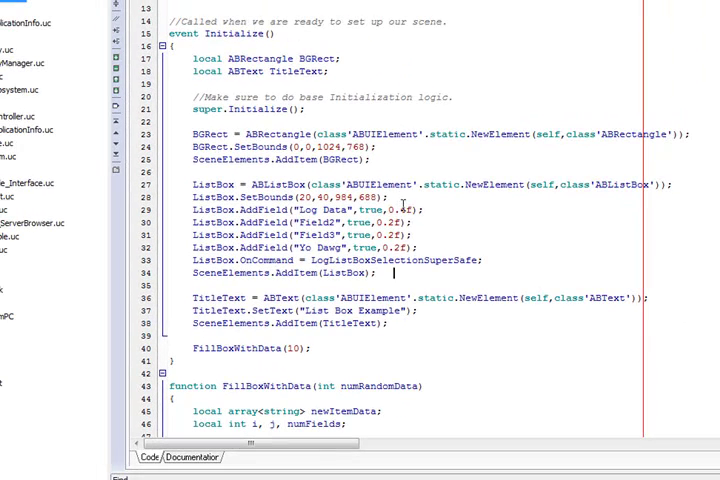
double_click(406, 209)
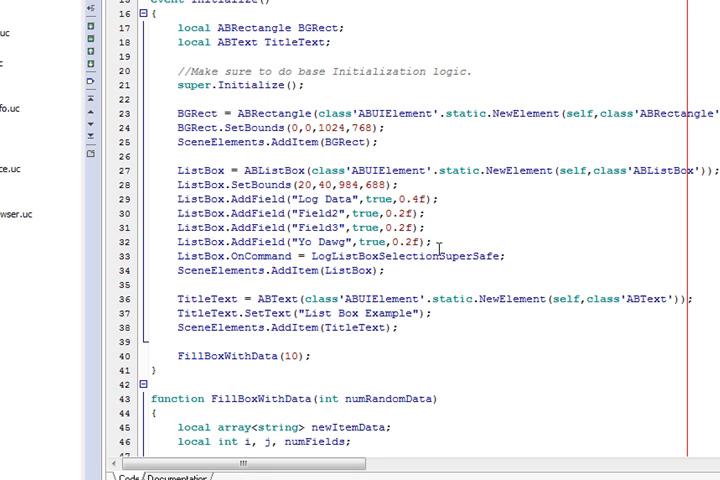
double_click(405, 199)
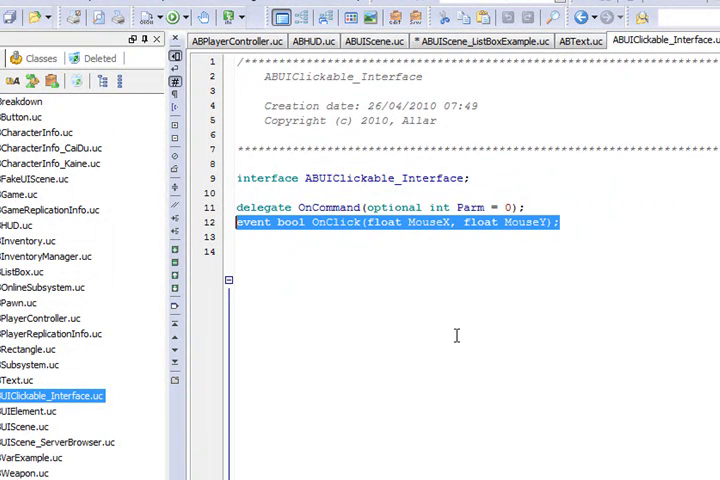
- Read through the ABUIClickable_Interface OnCommand delegate and OnClick event declarations
left_click(543, 240)
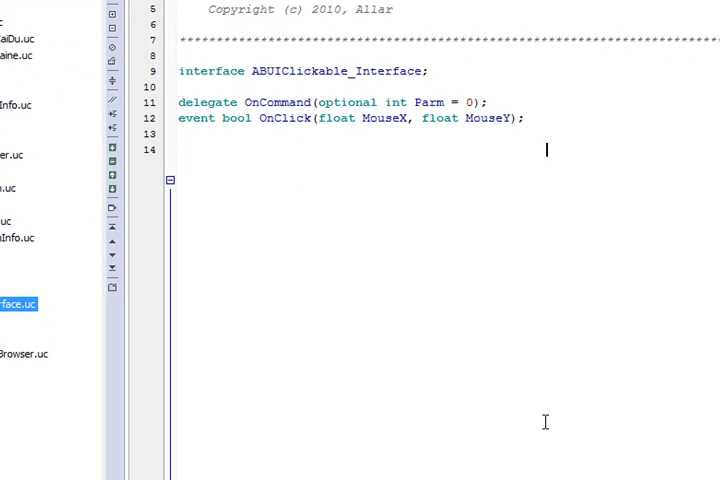
mouse_move(452, 348)
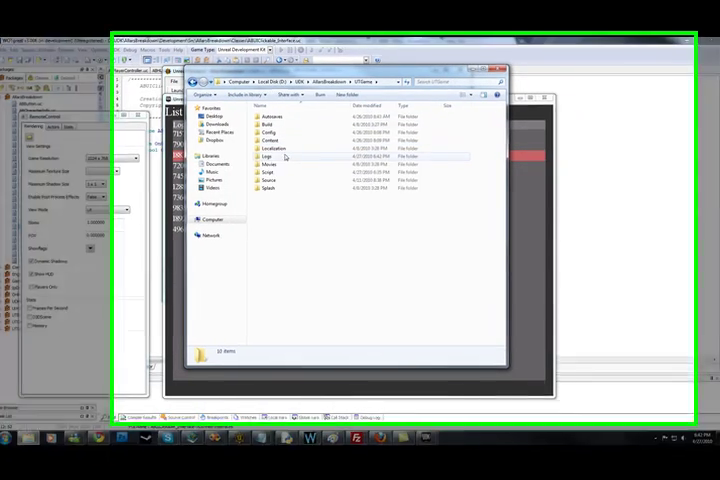
- Open the UTGame Logs folder and Launch.log in Notepad
double_click(270, 157)
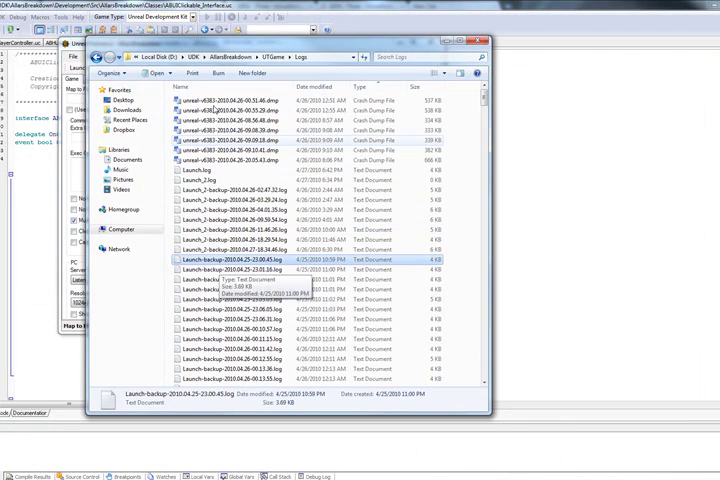
double_click(210, 176)
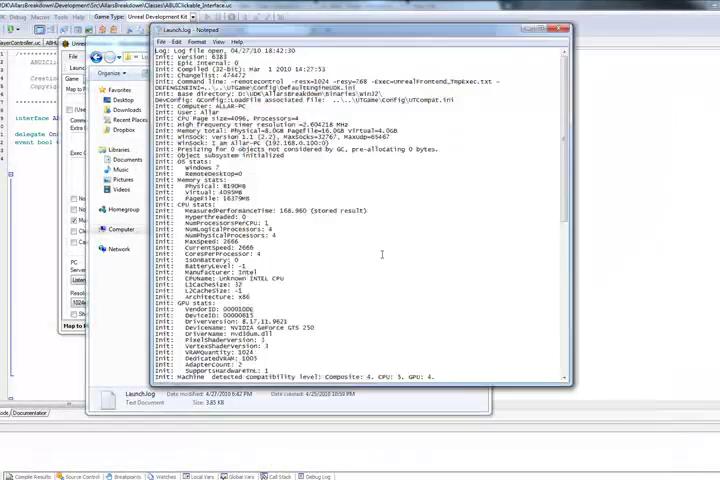
- Scroll through the engine startup details in Launch.log
scroll("down", 3)
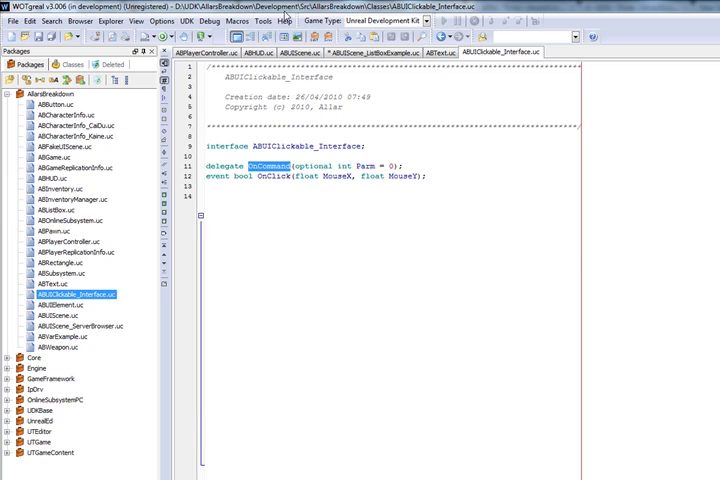
- Show ABUIScene_ListBoxExample.uc and scroll Initialize to the title text creation lines
left_click(368, 52)
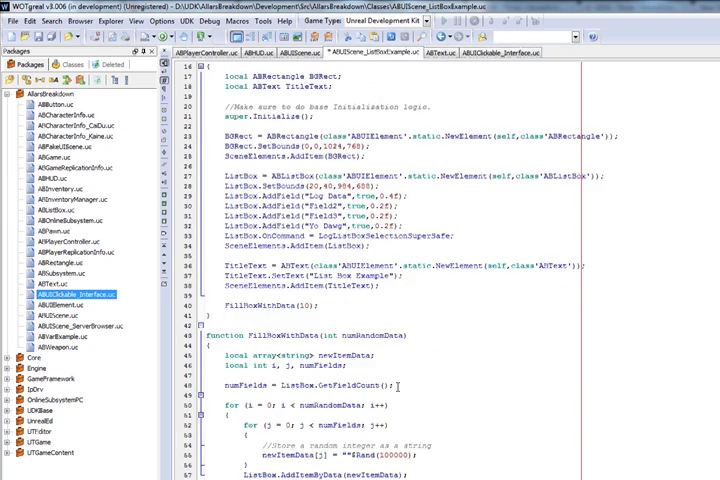
scroll("down", 3)
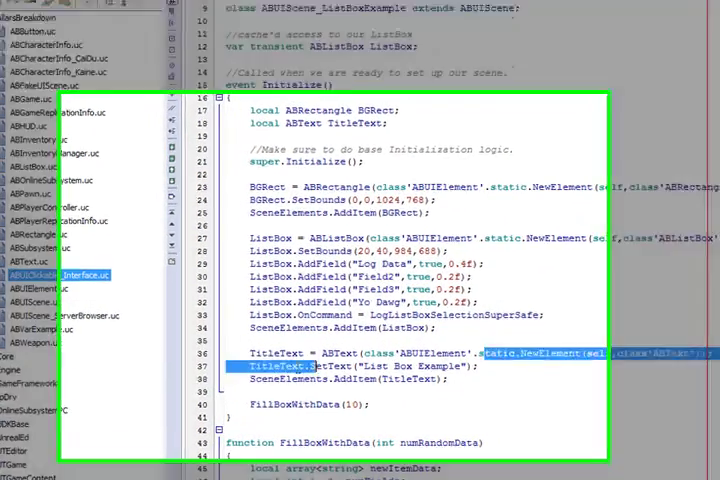
- Scroll down to FillBoxWithData with its random-integer item loops
scroll("down", 3)
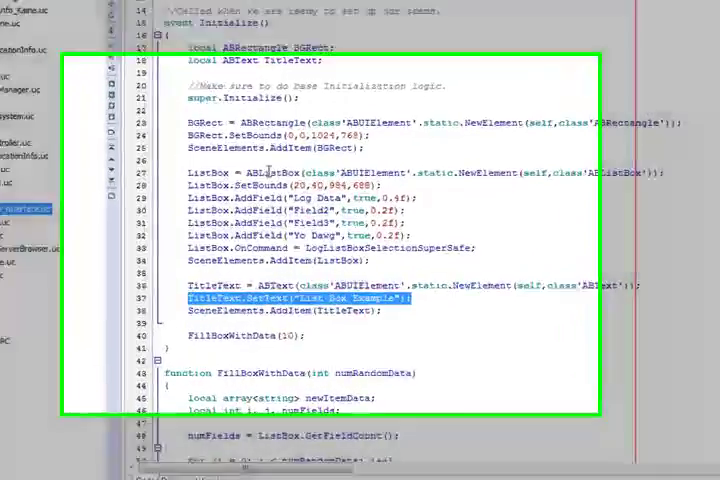
scroll("down", 3)
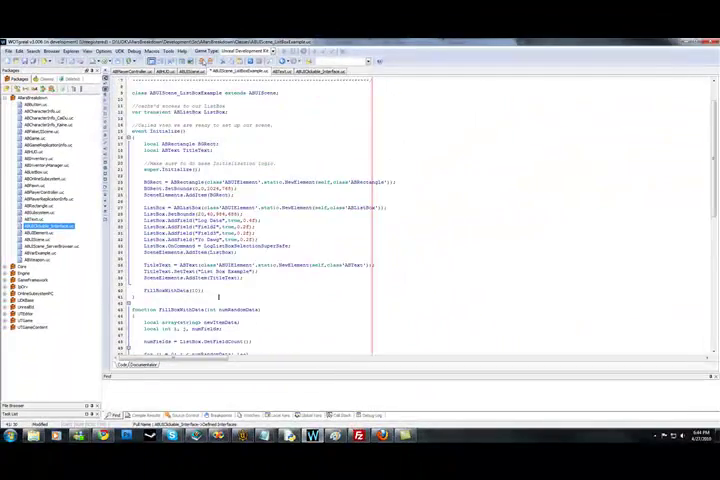
scroll("down", 3)
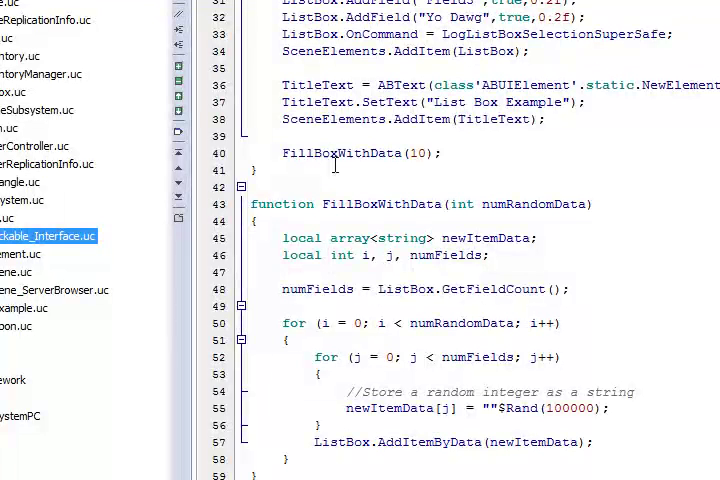
mouse_move(615, 302)
type("new")
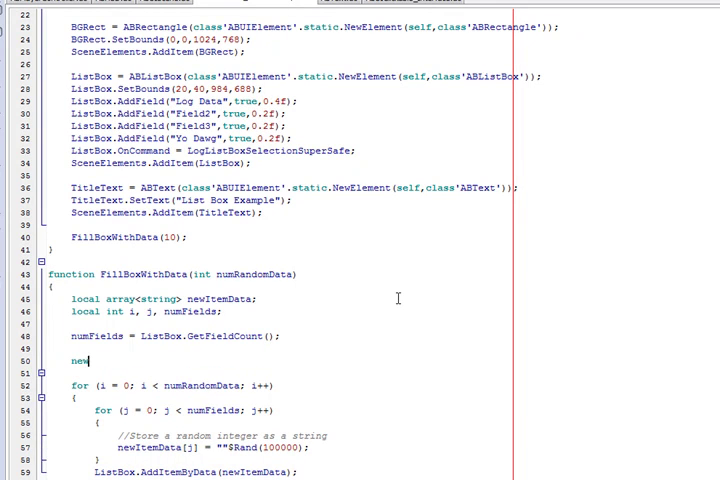
- Type 'ItemData.' into the unfinished newItemData statement in FillBoxWithData
type("ItemData.")
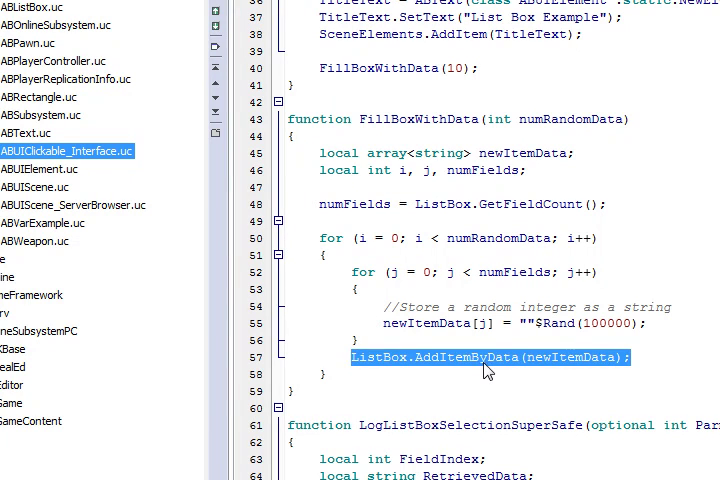
- Bring up the Open File dialog showing the project's Classes folder
left_click(402, 357)
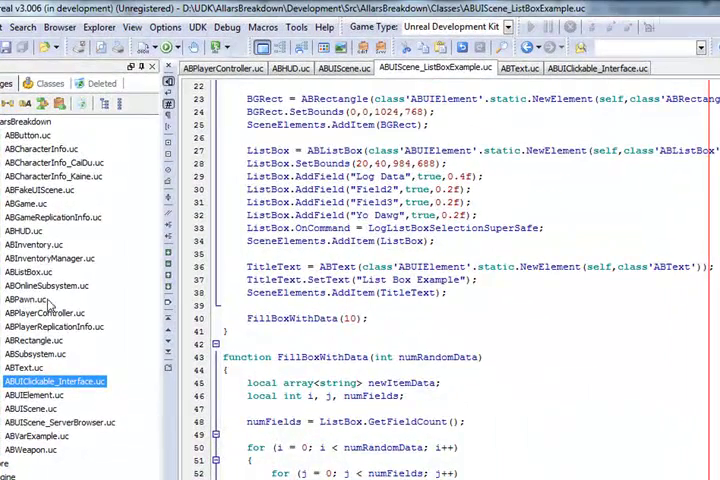
mouse_move(38, 245)
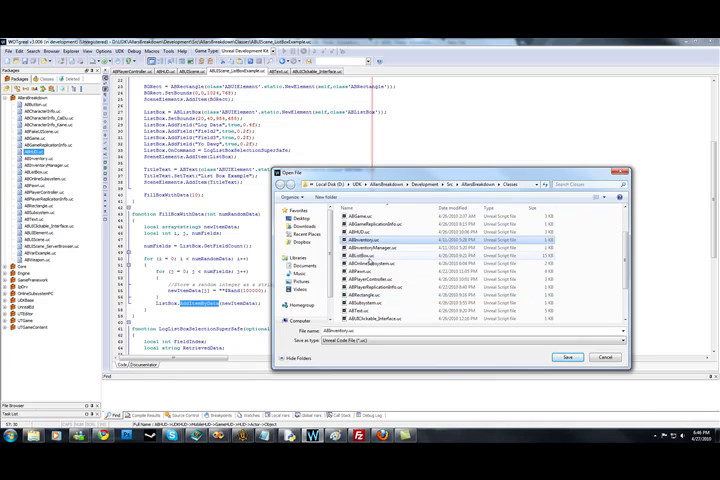
- Open ABListBox.uc and scroll through its list structures down to the Draw function
left_click(567, 357)
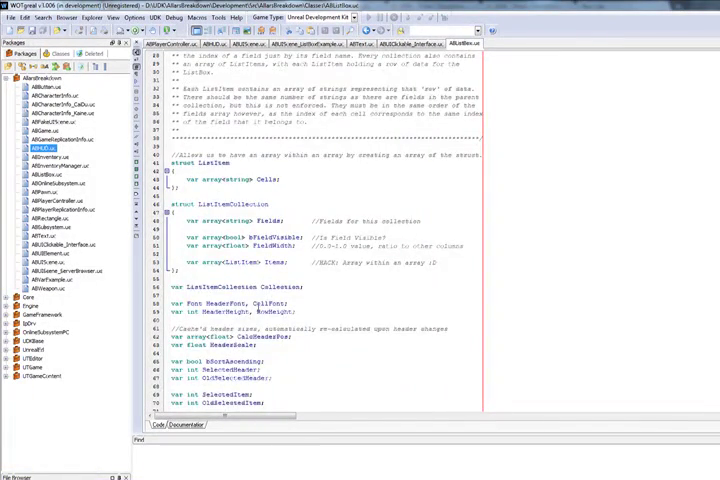
scroll("down", 3)
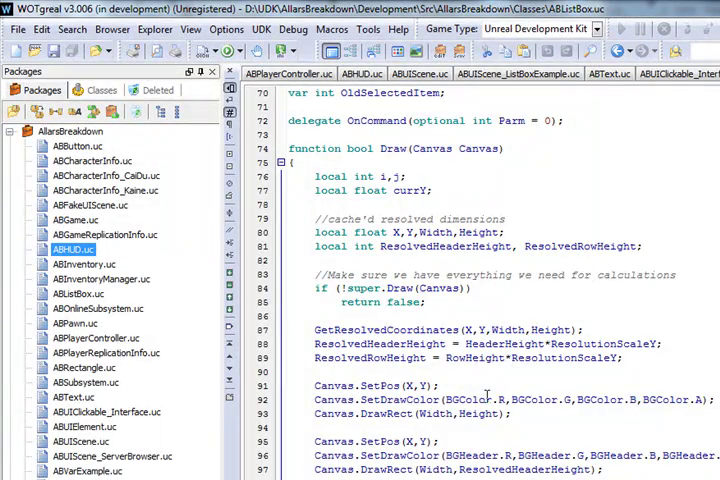
scroll("down", 3)
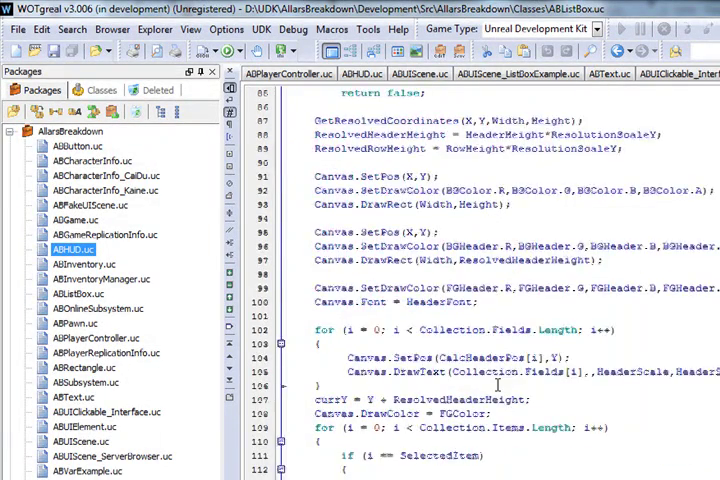